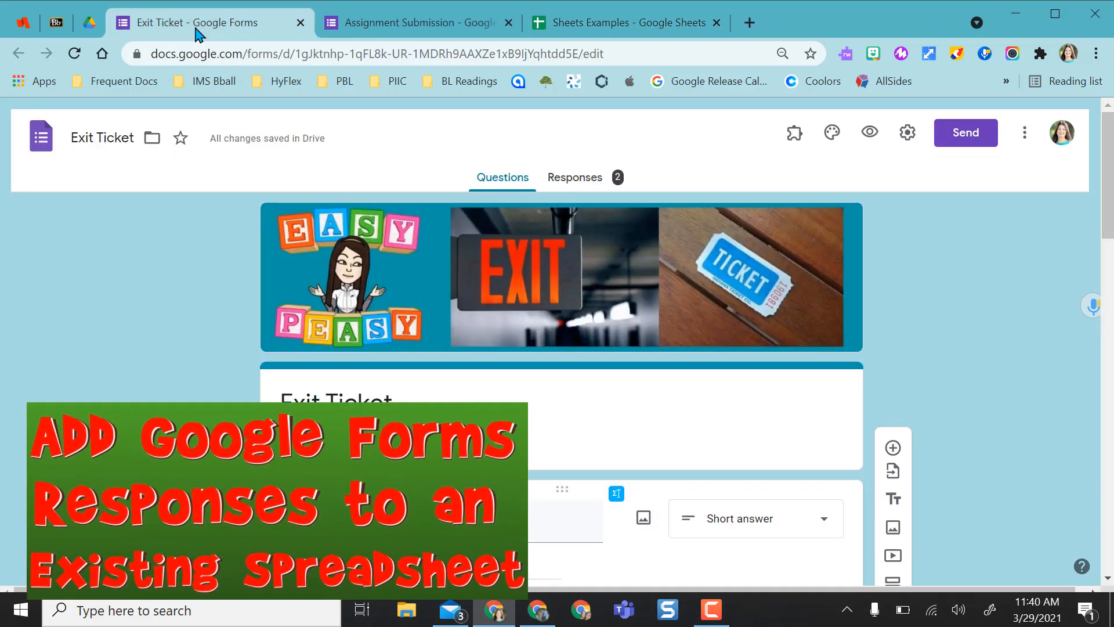
mouse_move(158, 378)
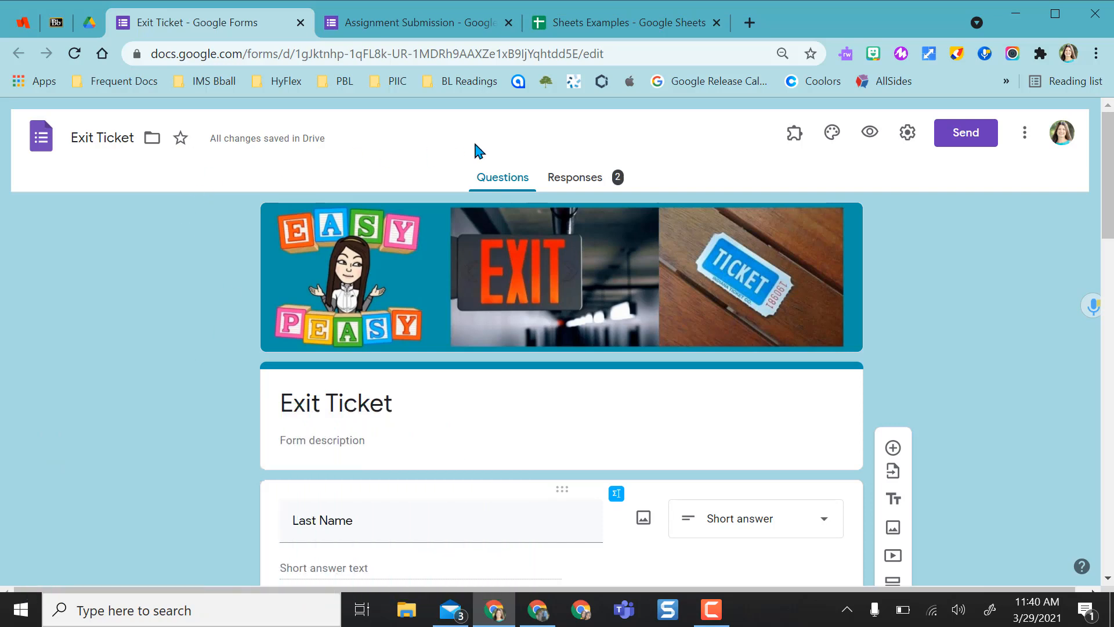
Show the Exit Ticket form's responses summary with its two collected responses.
click(575, 176)
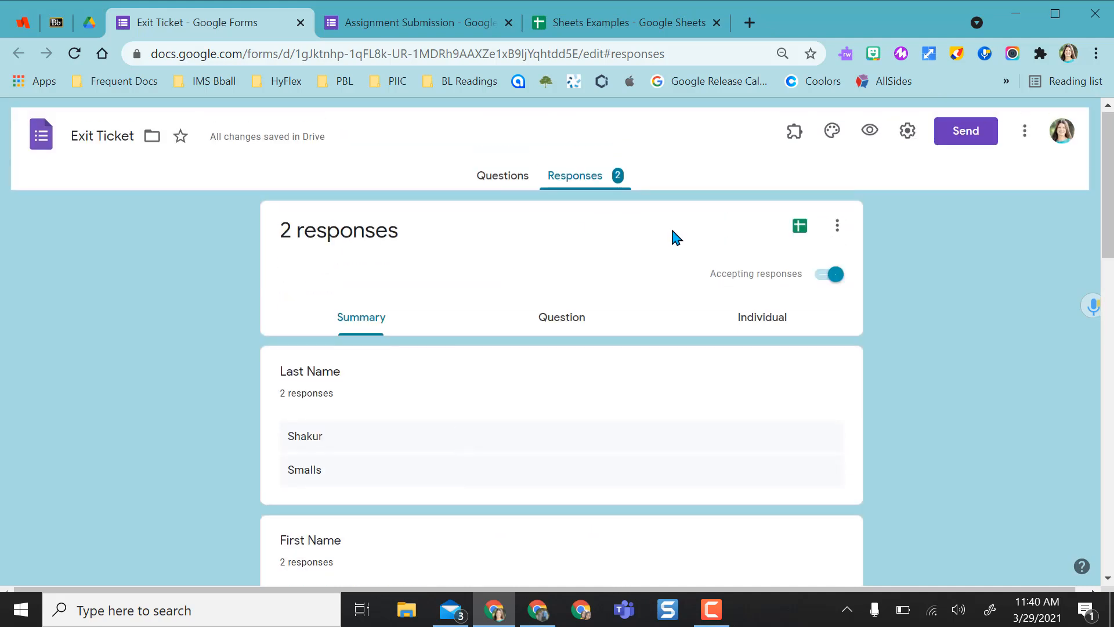
mouse_move(800, 225)
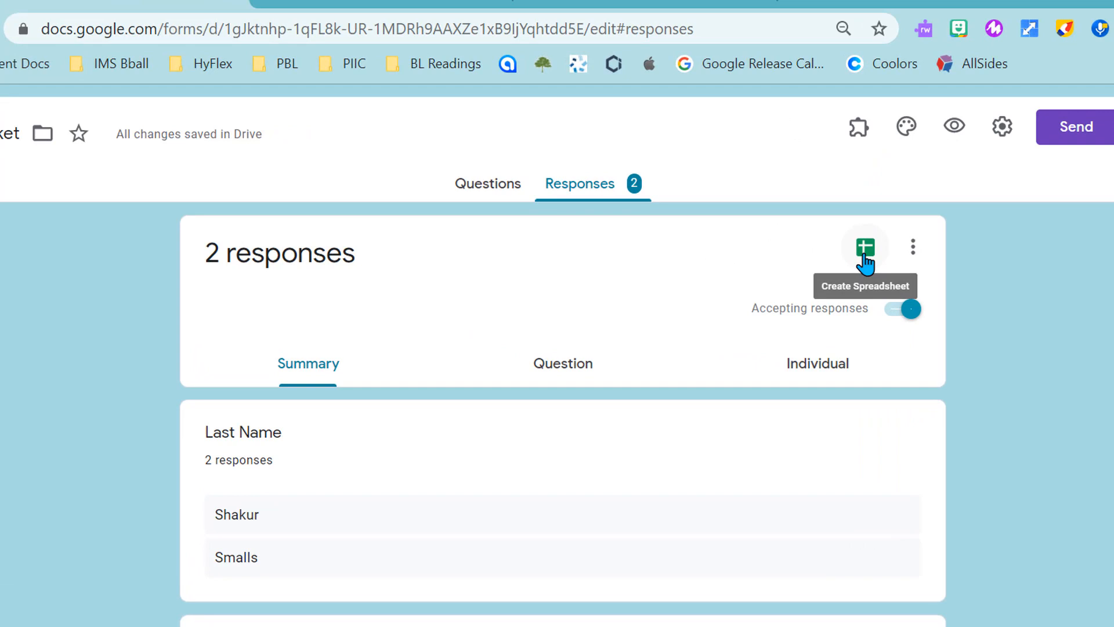
Choose 'Select existing spreadsheet' as the Exit Ticket response destination and bring up the spreadsheet picker.
click(865, 246)
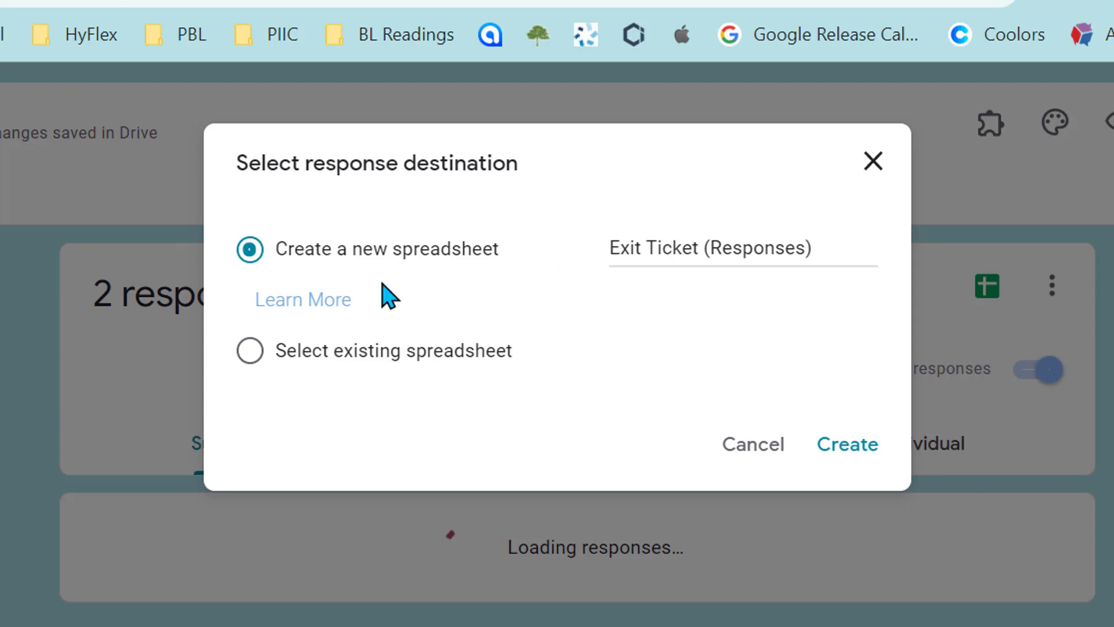
click(249, 350)
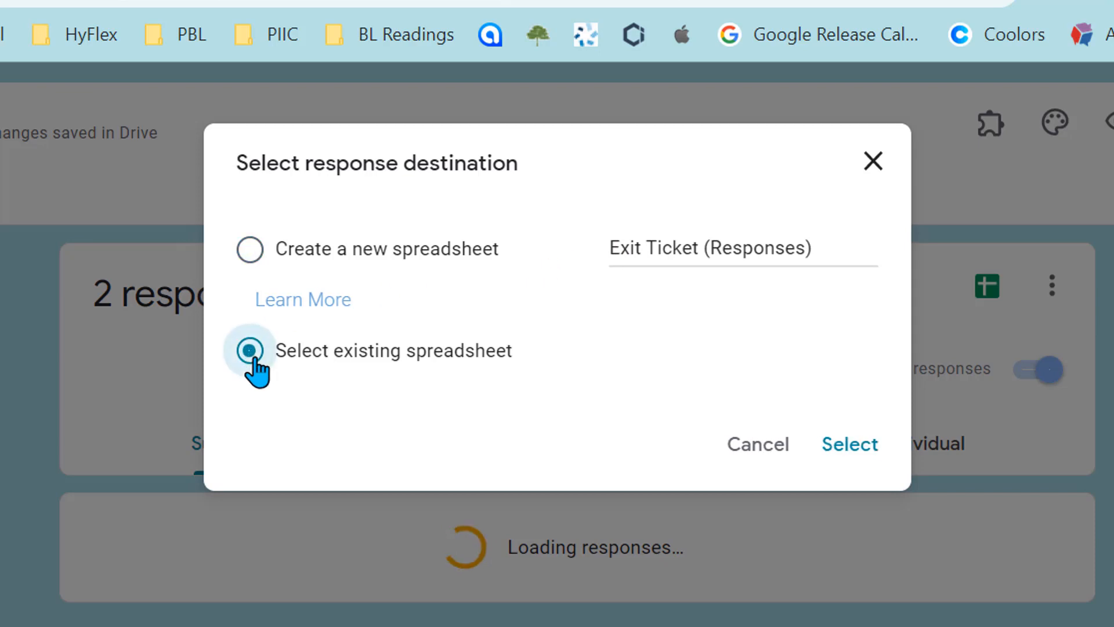
click(250, 249)
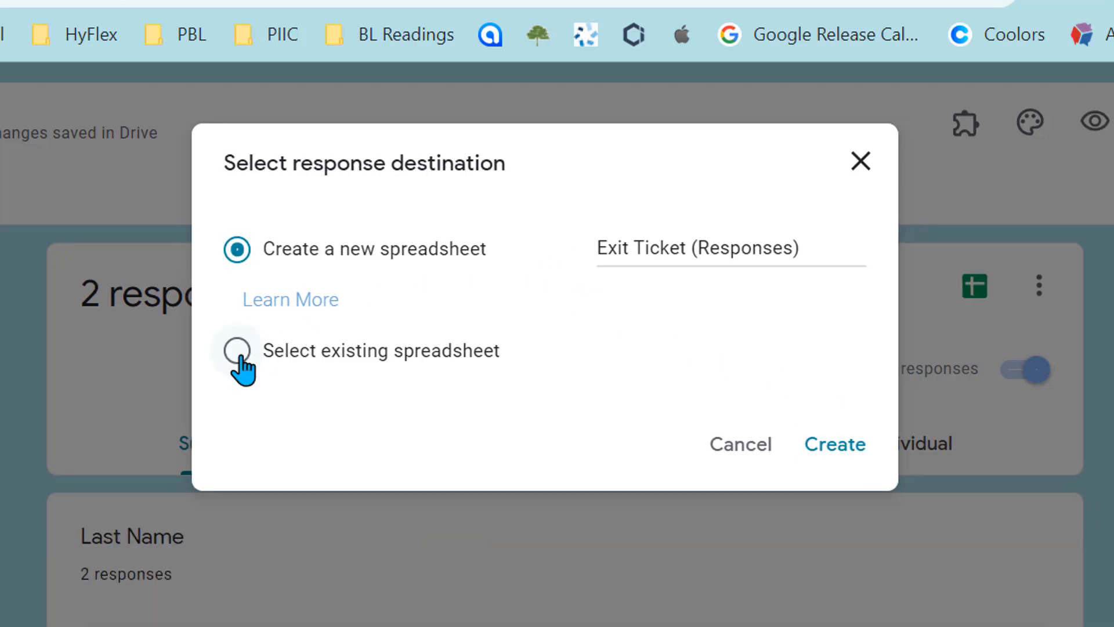
click(237, 351)
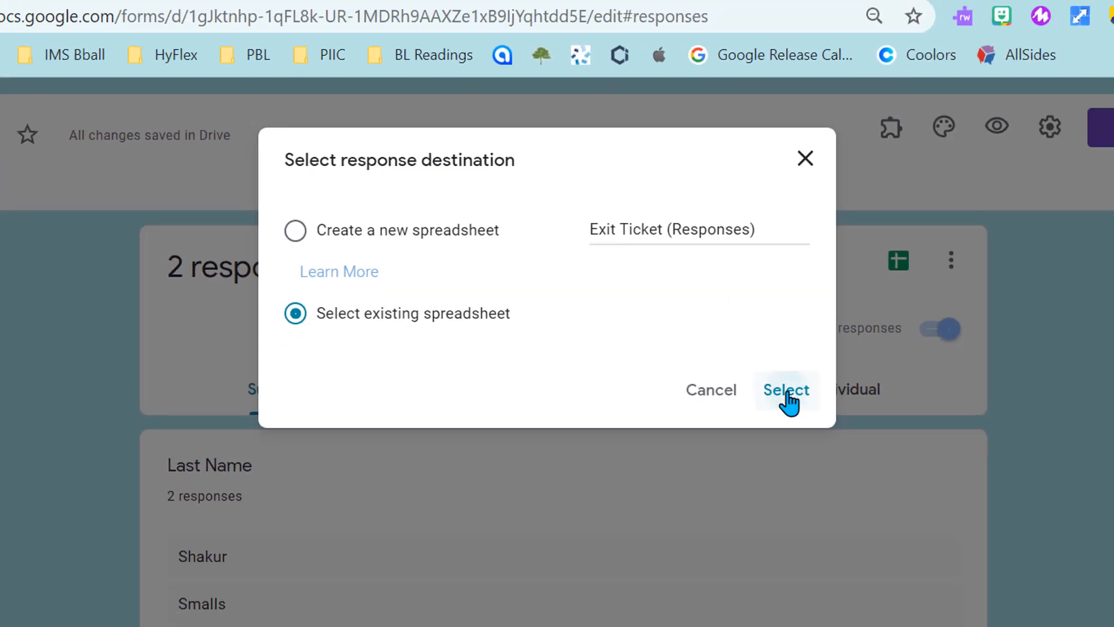
click(787, 390)
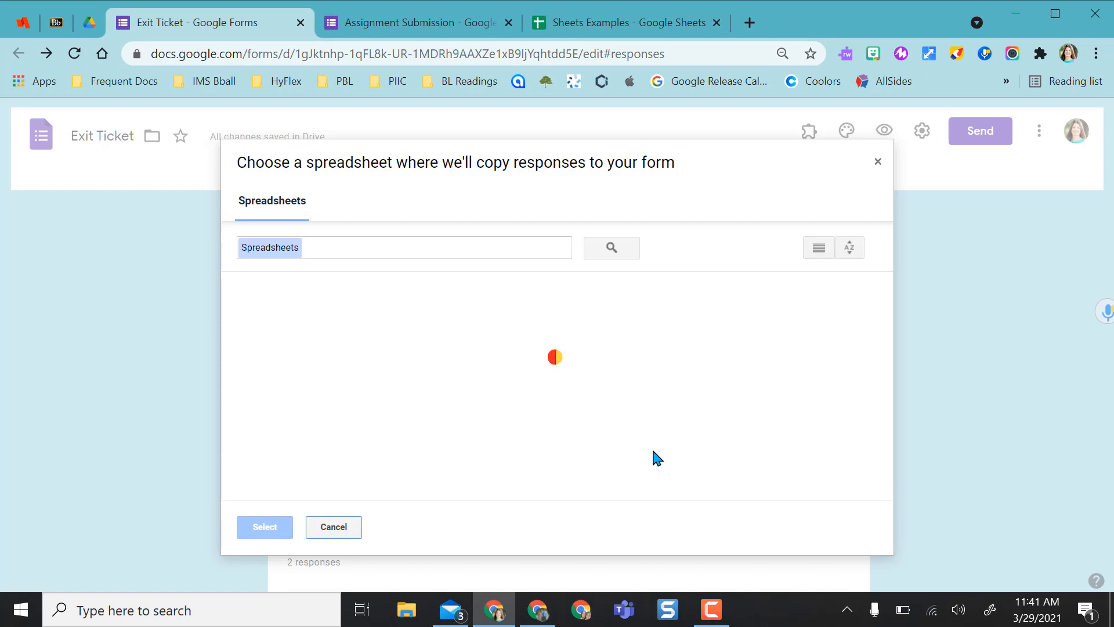
Search the picker for 'sheets ex' to link responses into the Sheets Examples spreadsheet.
click(427, 247)
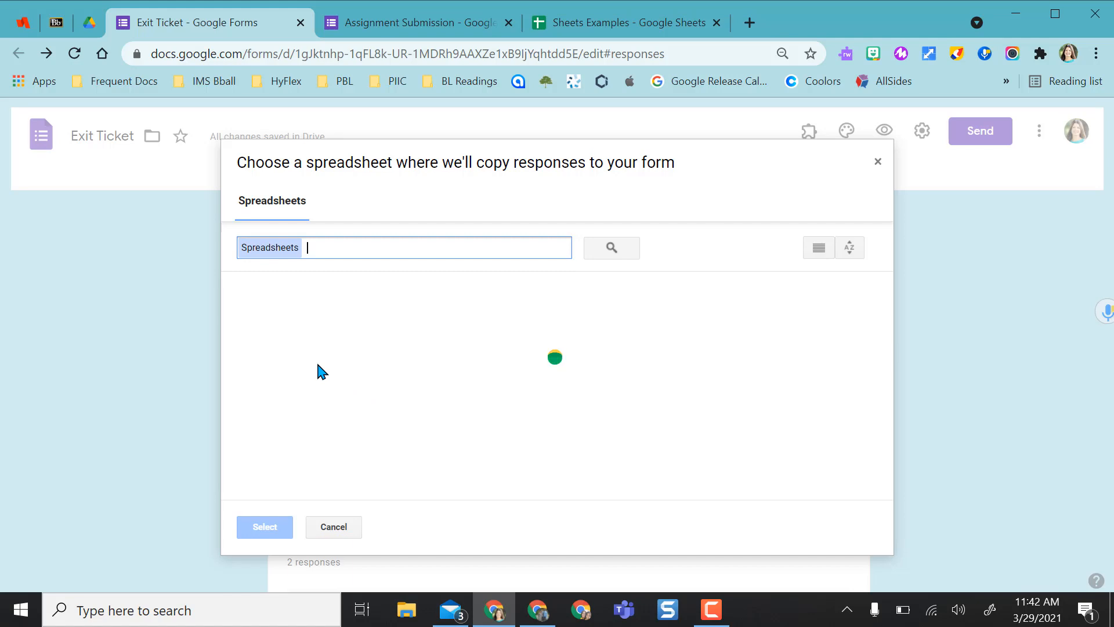
text(sheets ex)
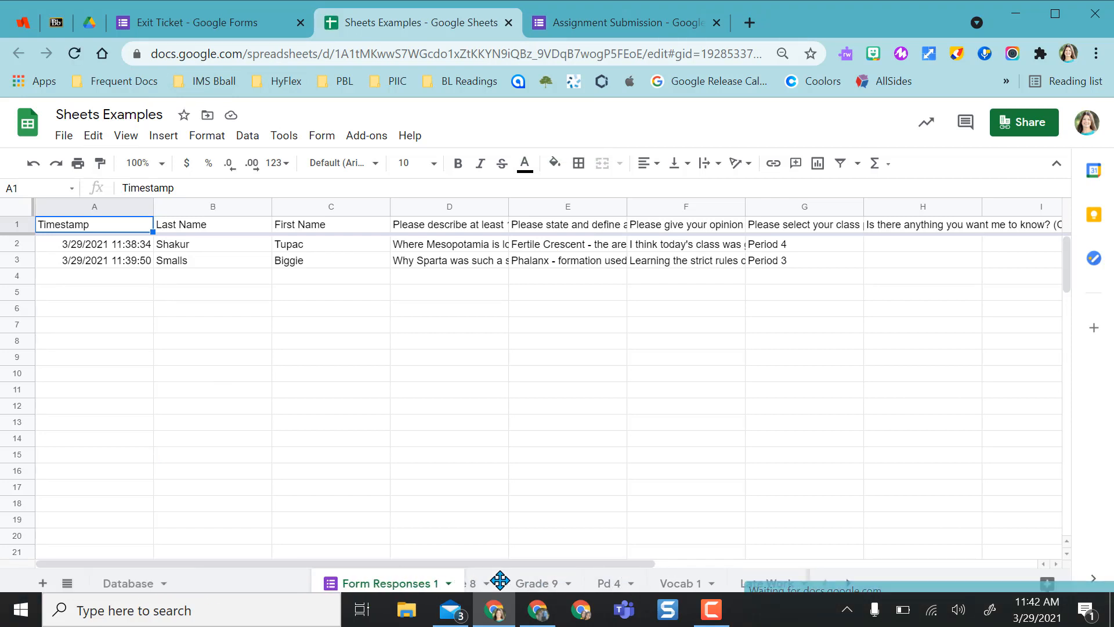
Rename the Form Responses 1 tab to Exit Ticket and switch to the Assignment Submission form.
click(192, 22)
text(Exit Ticket)
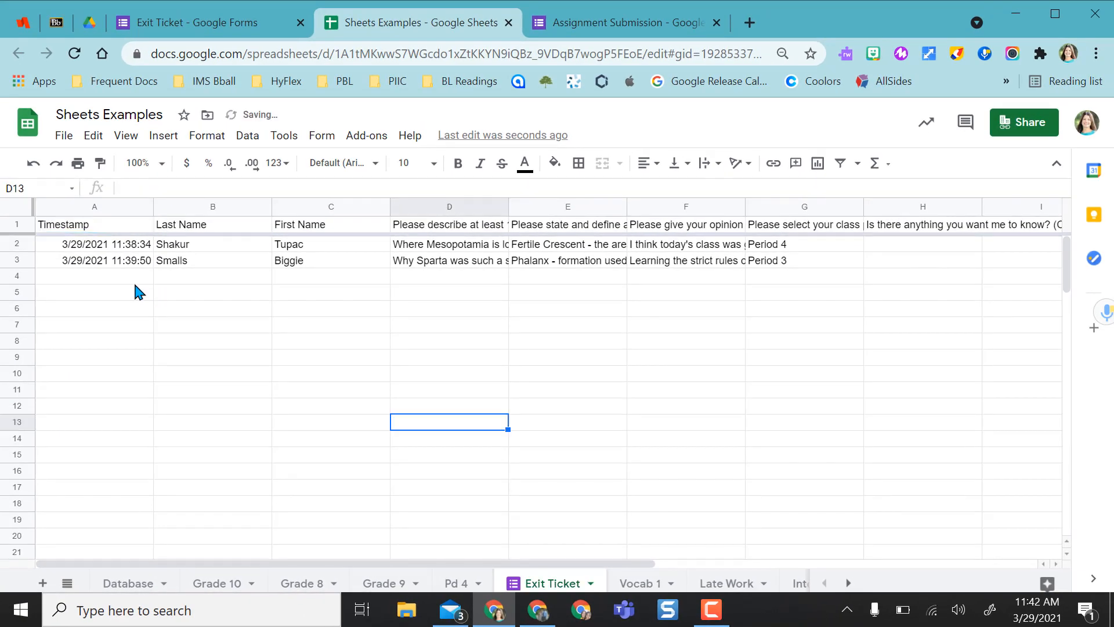
click(302, 582)
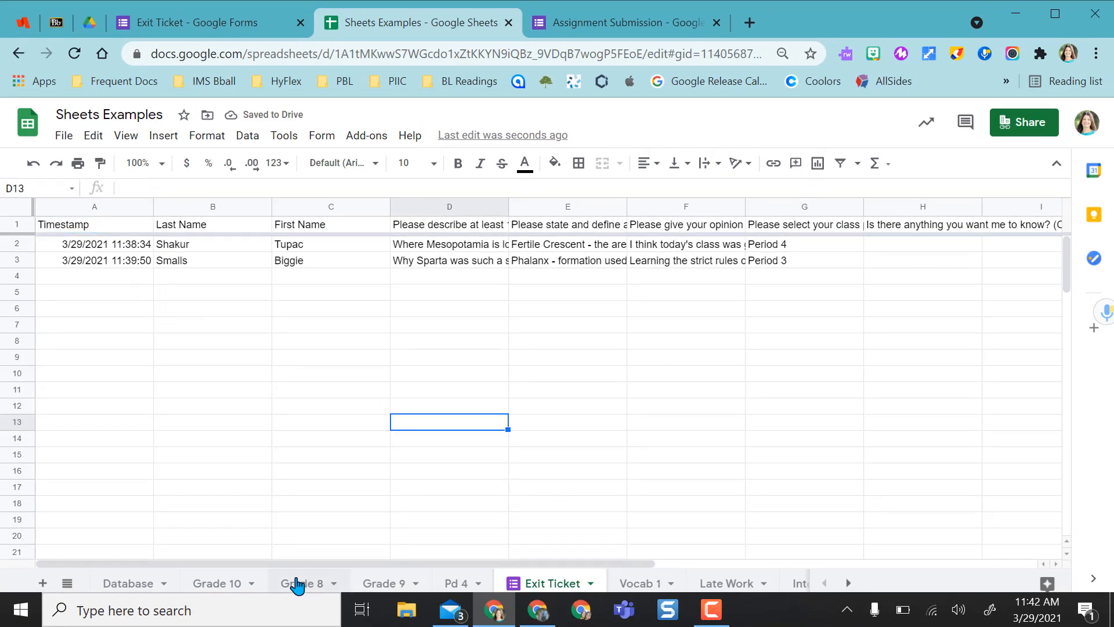
click(127, 583)
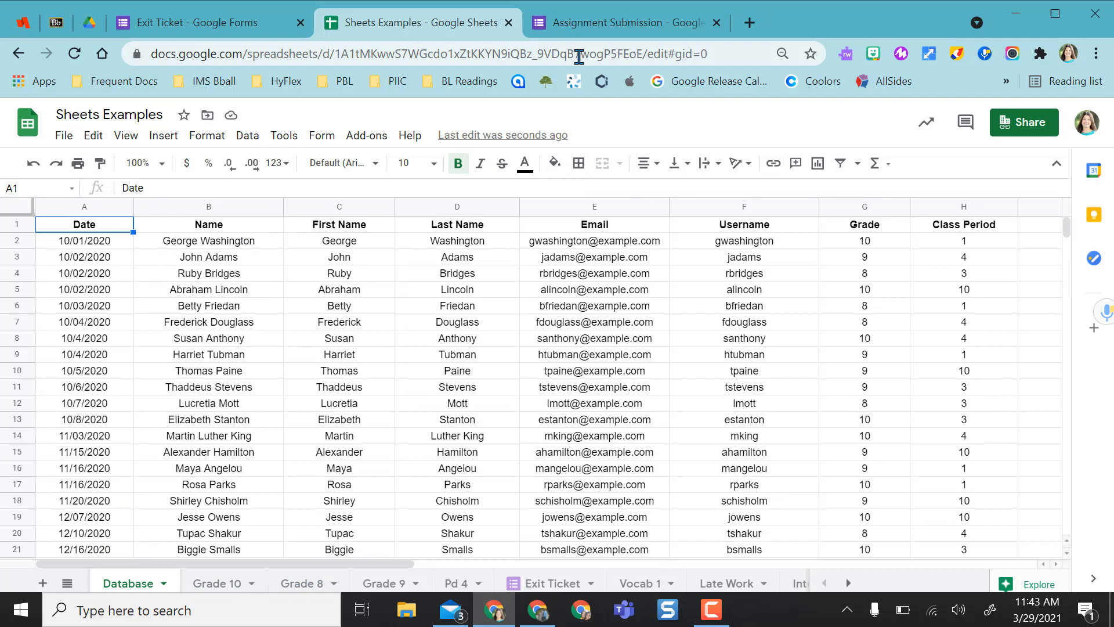
click(622, 22)
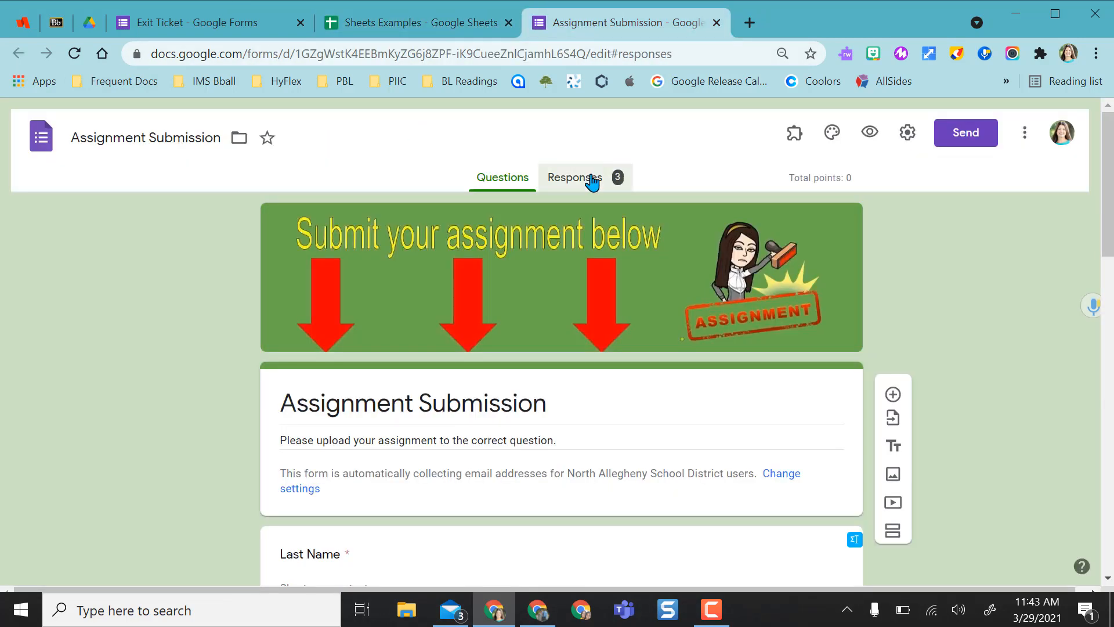
Choose 'Select existing spreadsheet' as the Assignment Submission response destination and bring up the spreadsheet picker.
click(576, 177)
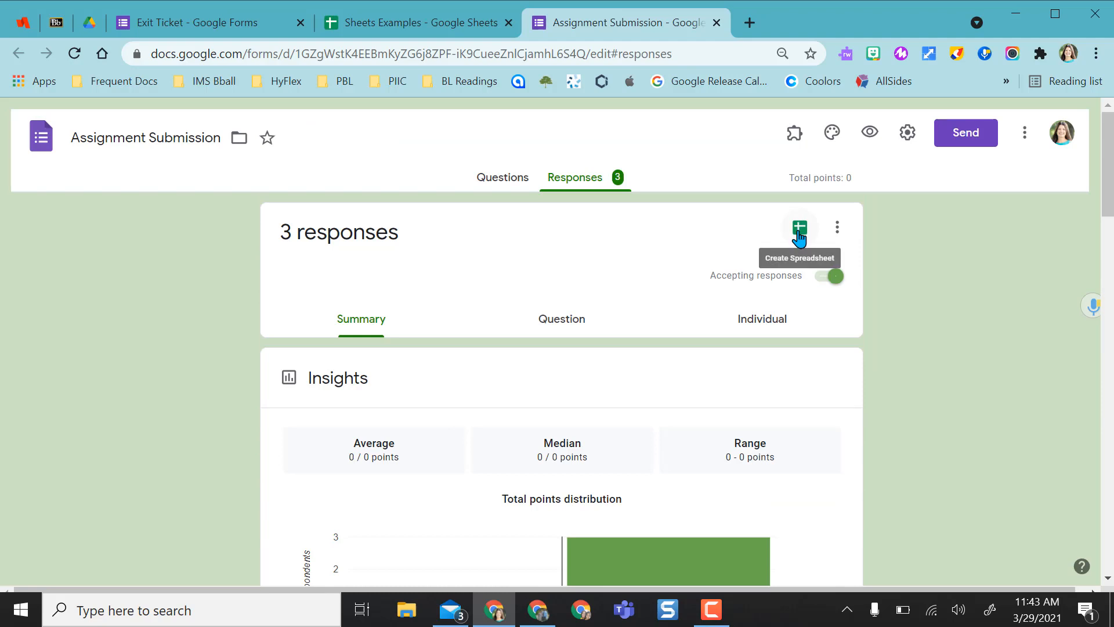
click(799, 225)
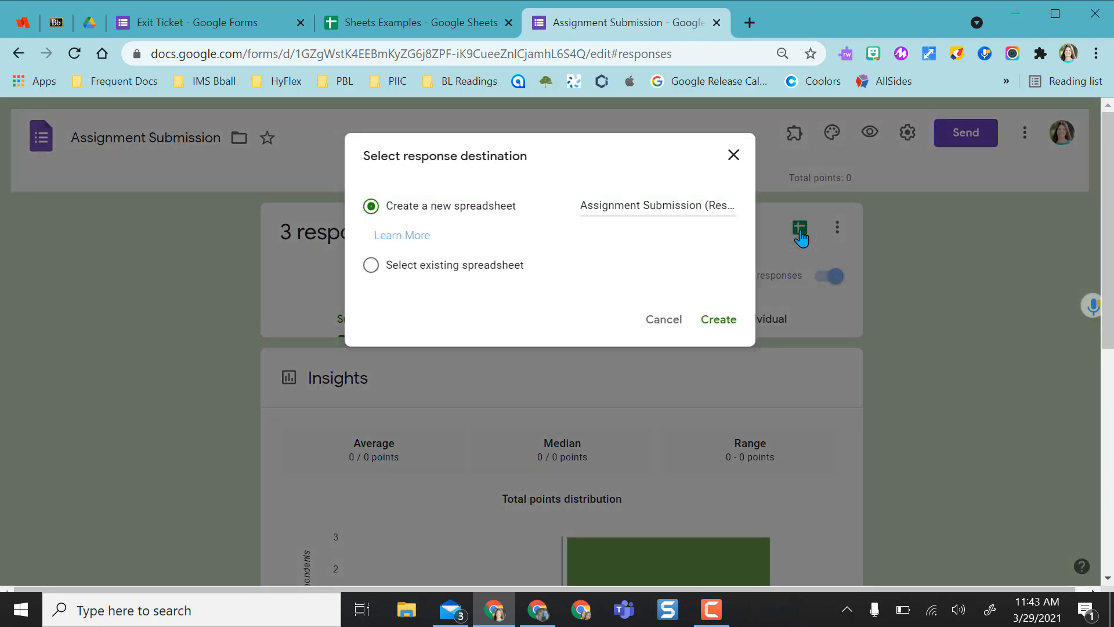
click(371, 264)
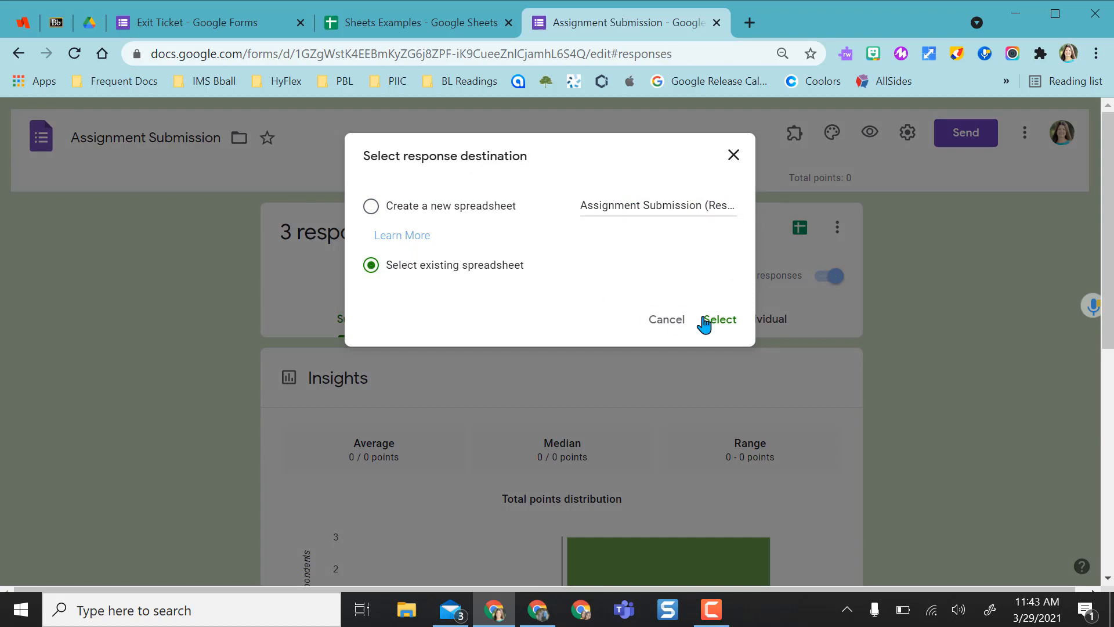
click(719, 319)
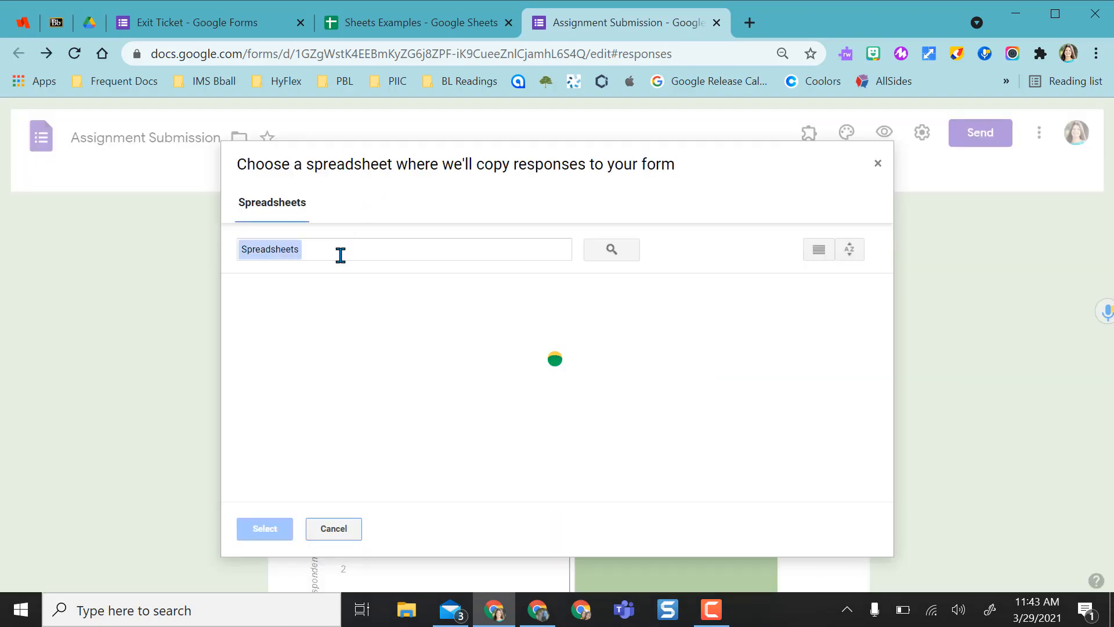
Search 'sheet' and pick Sheets Examples as the Assignment Submission response destination.
text(sheet)
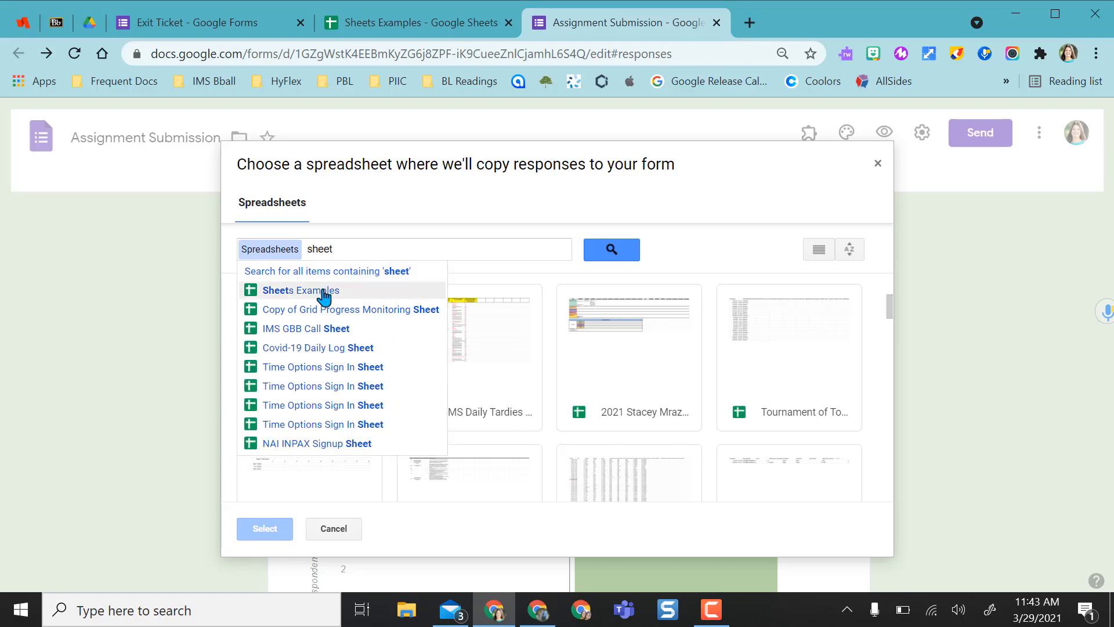
click(300, 290)
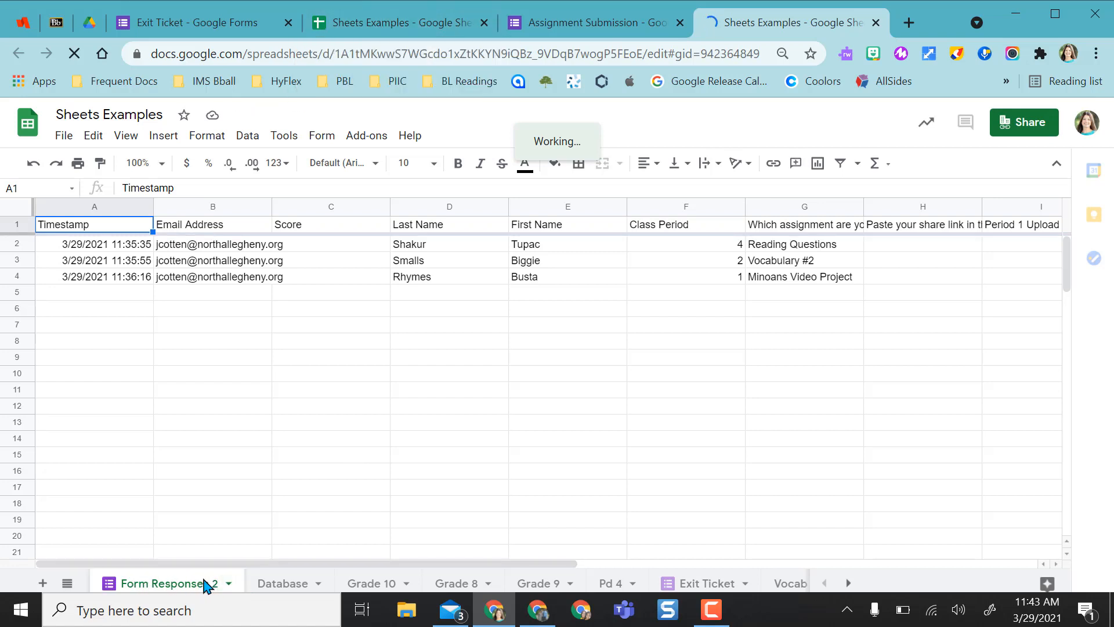
Rename the Form Responses 2 tab to Assignments and return to the Exit Ticket sheet.
right_click(168, 583)
text(Assignments)
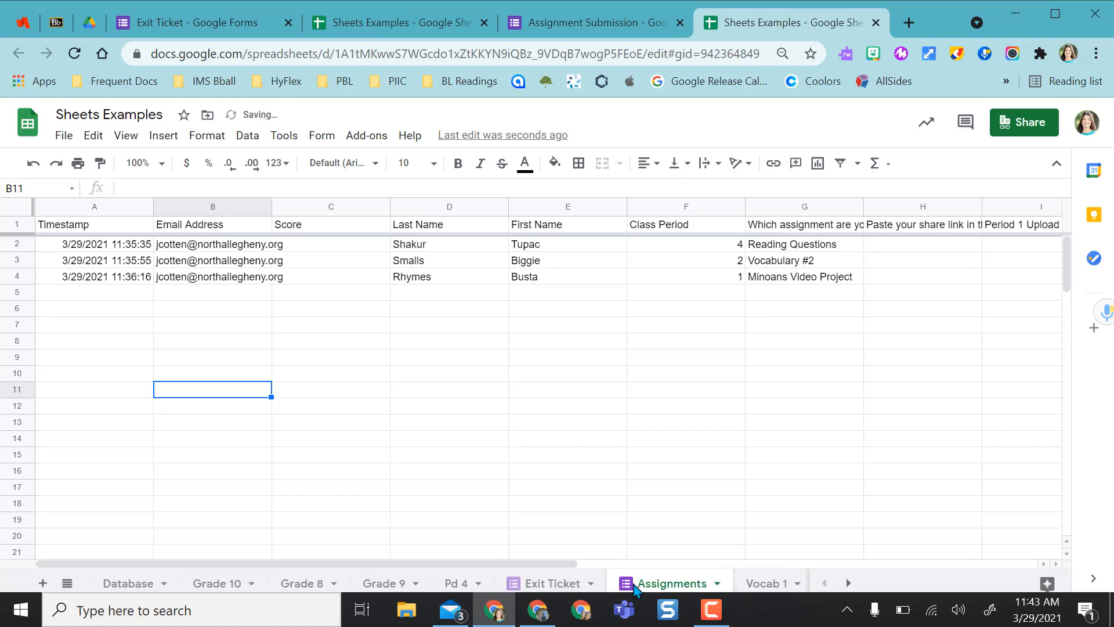
click(552, 583)
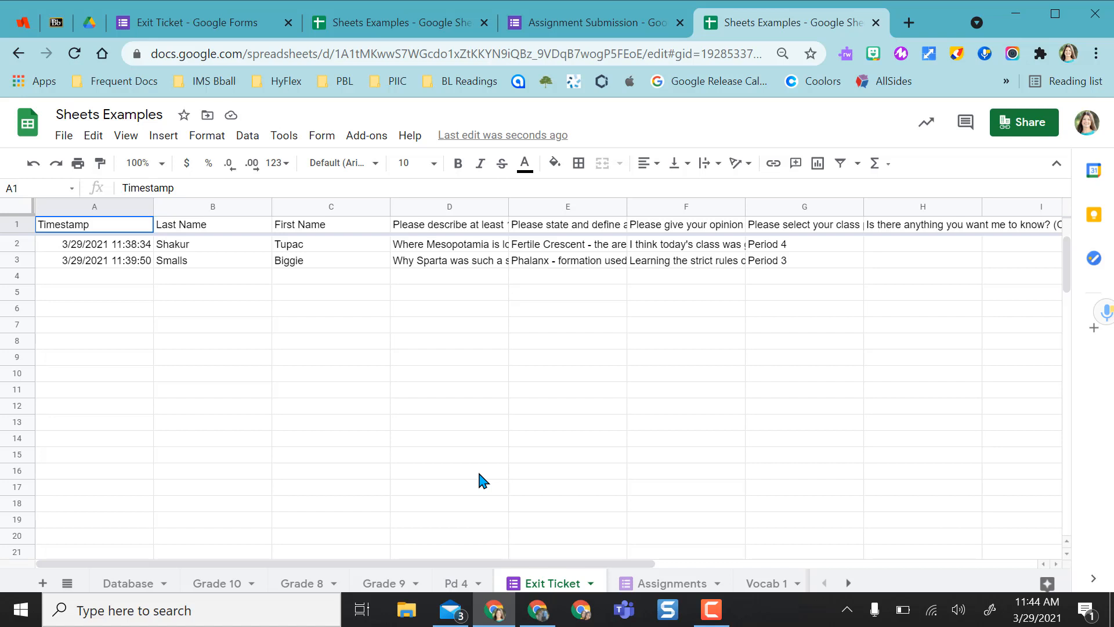
mouse_move(571, 445)
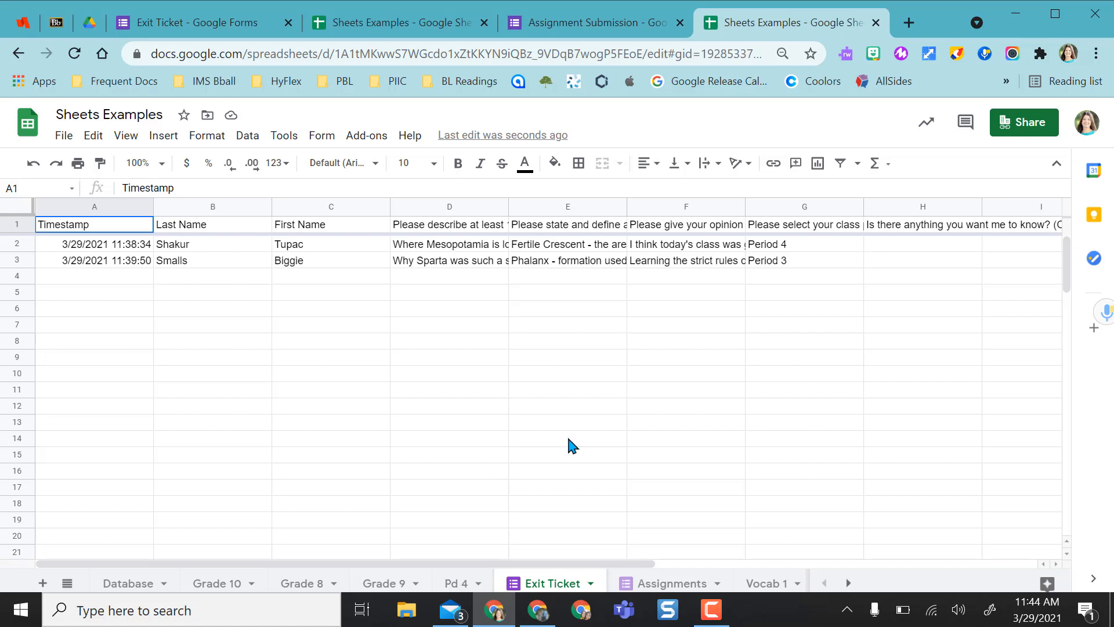